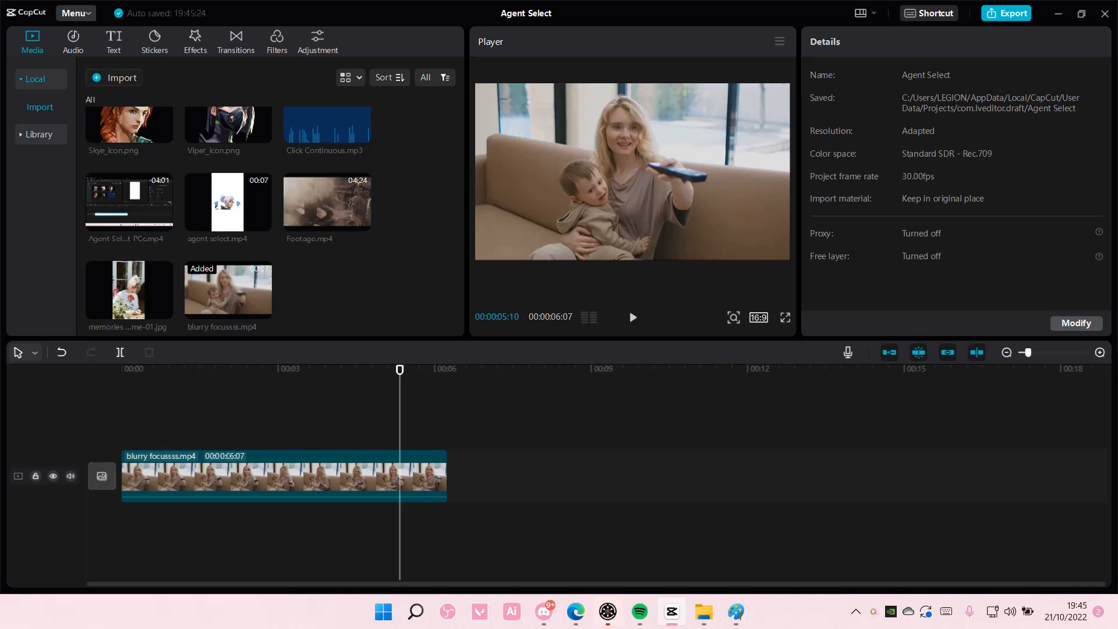
# Add a Default text layer to the track and change its content to 'midnights'
pyautogui.click(113, 39)
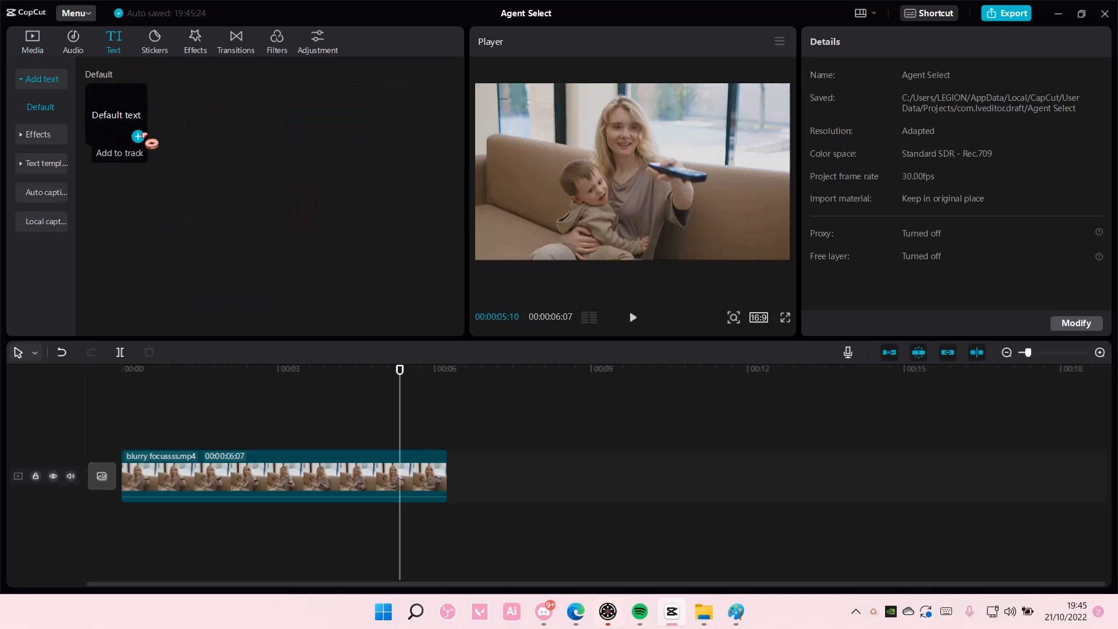
pyautogui.click(119, 144)
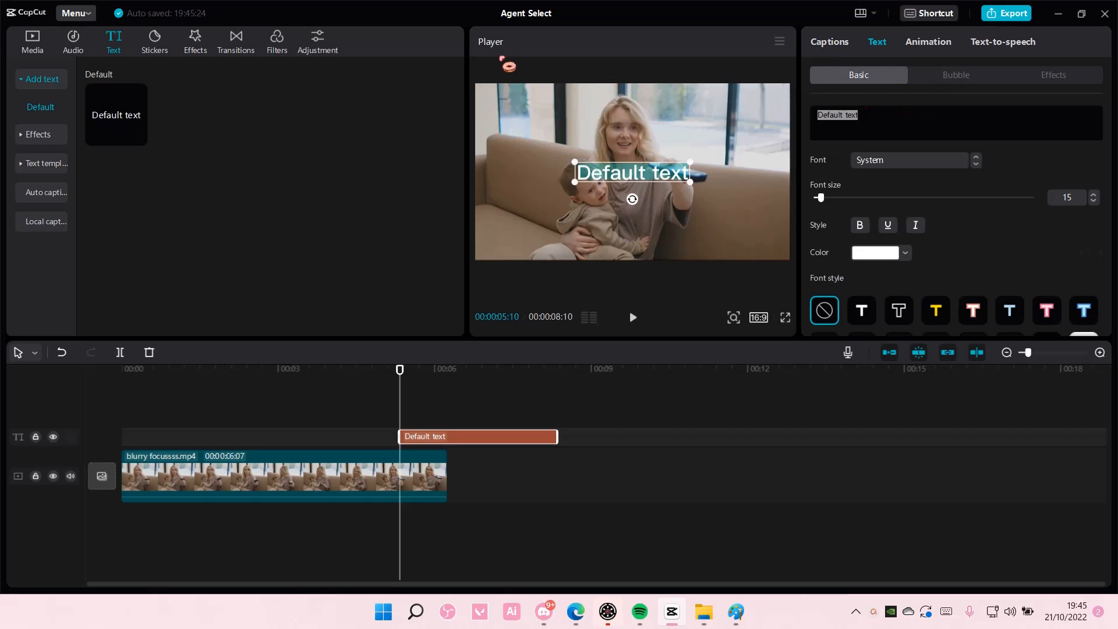
pyautogui.write('midnigh')
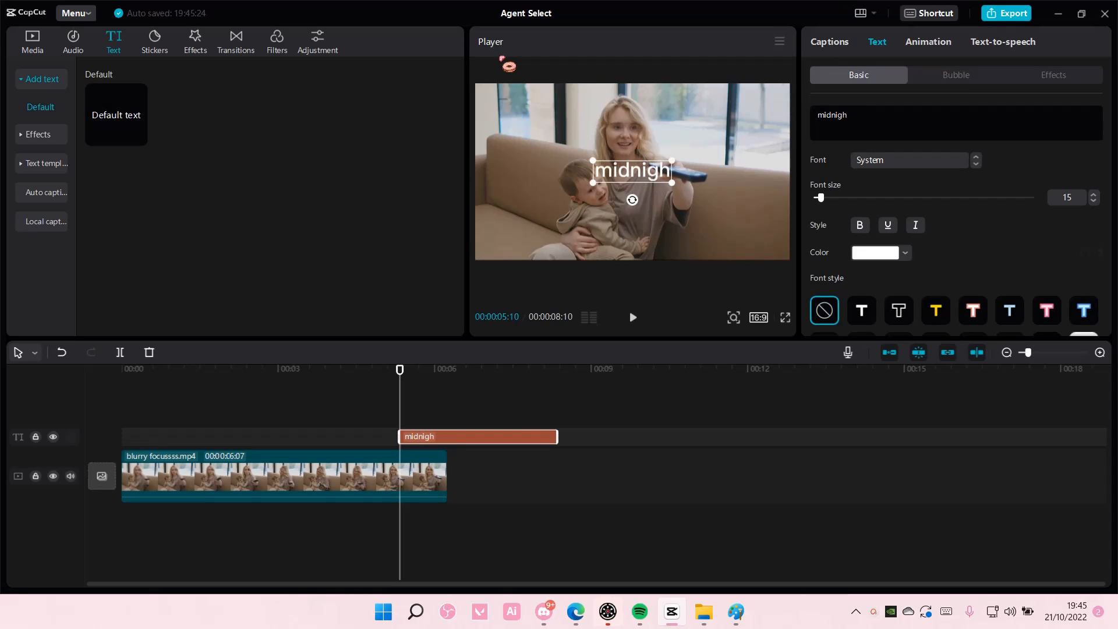
pyautogui.write('ts')
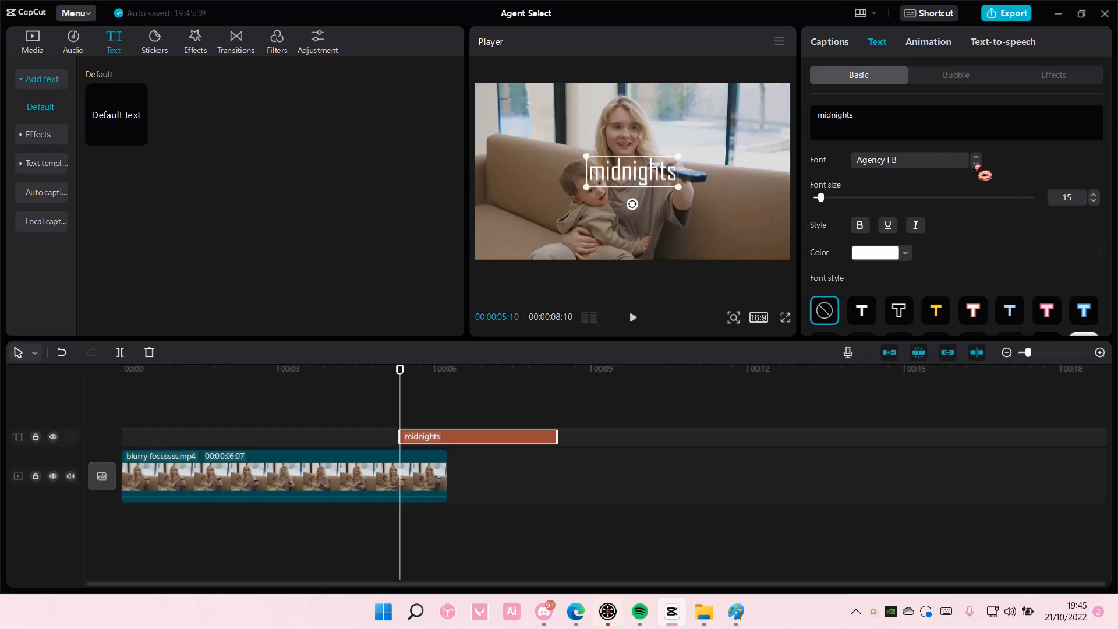
# Set the 'midnights' text to the 5th Avenue Regular serif font
pyautogui.click(907, 160)
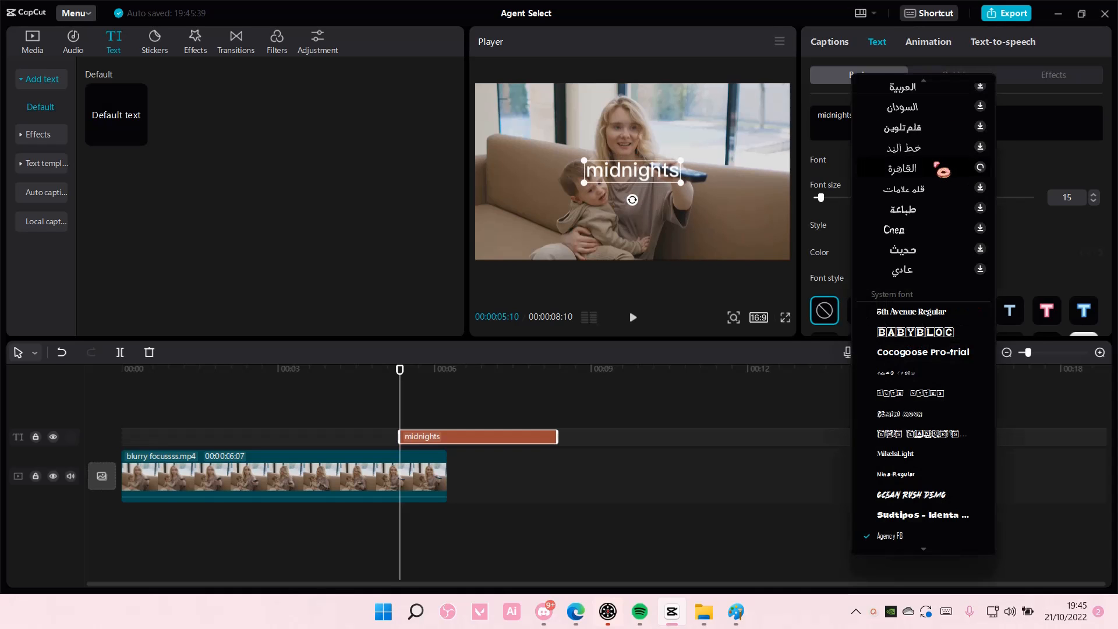
pyautogui.click(904, 167)
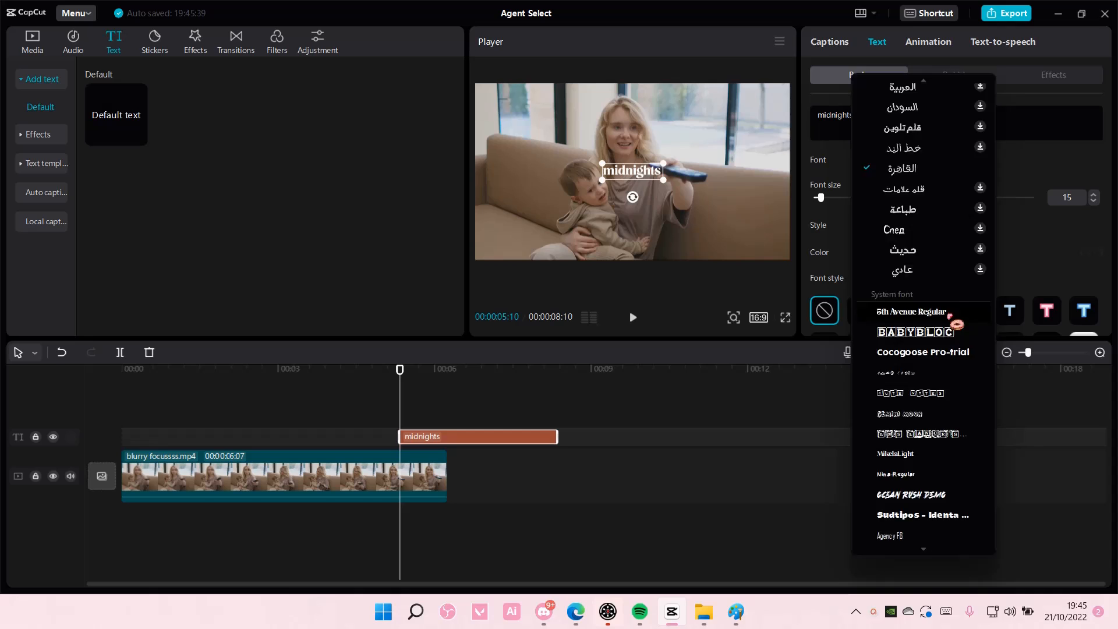
pyautogui.click(910, 312)
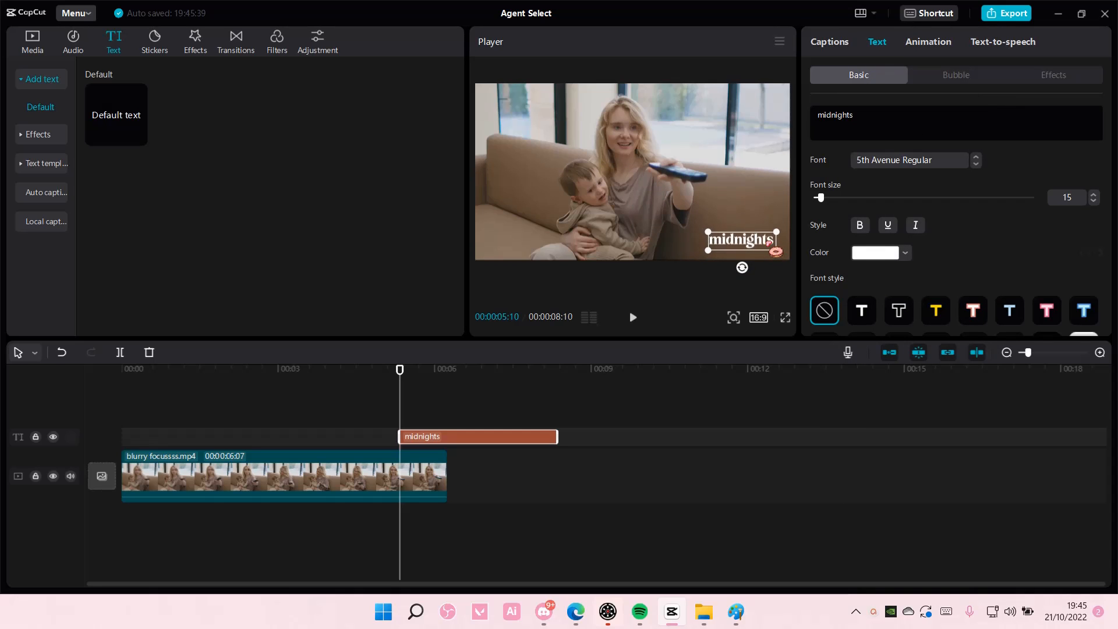
# Lower the text's Blend opacity to about 26% so it reads as a faint watermark
pyautogui.scroll(-3)
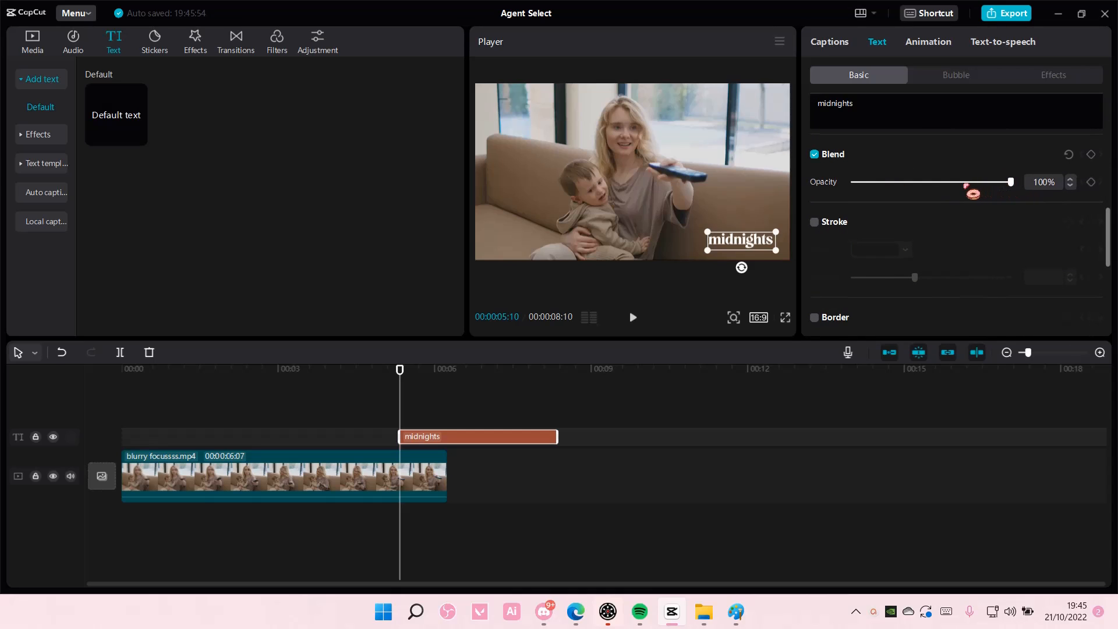
pyautogui.moveTo(1009, 182); pyautogui.dragTo(911, 181)
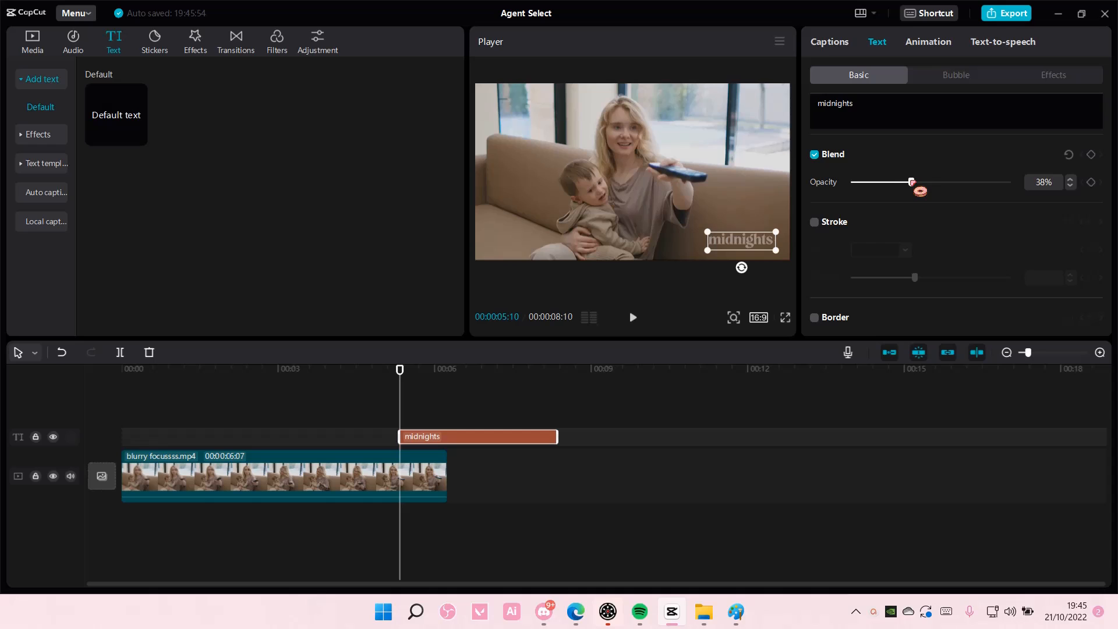
pyautogui.moveTo(911, 182); pyautogui.dragTo(889, 182)
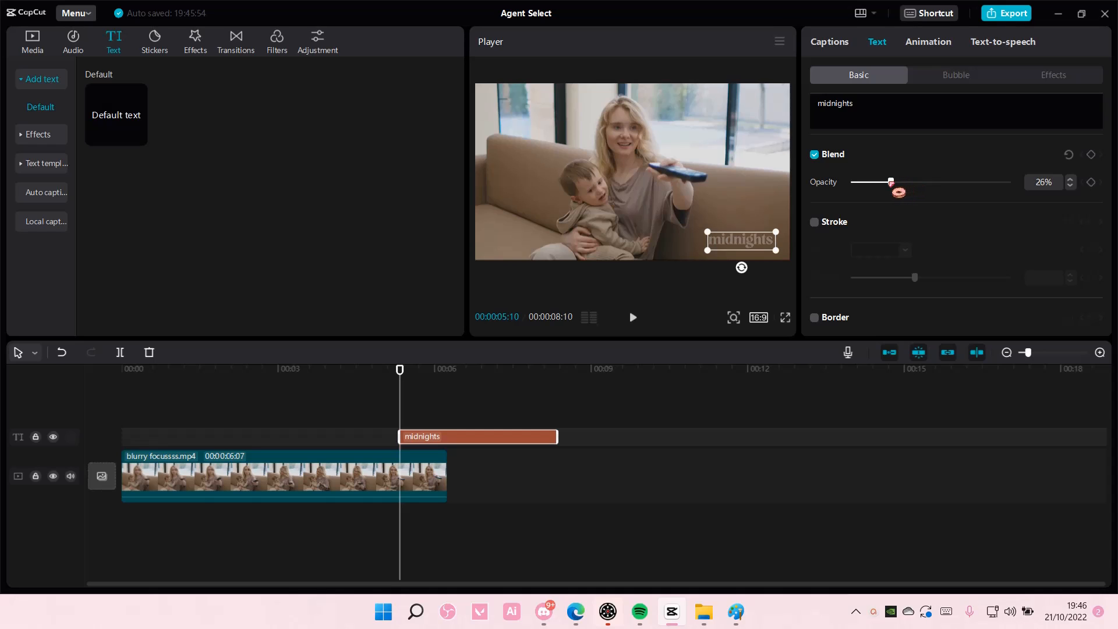
pyautogui.click(928, 42)
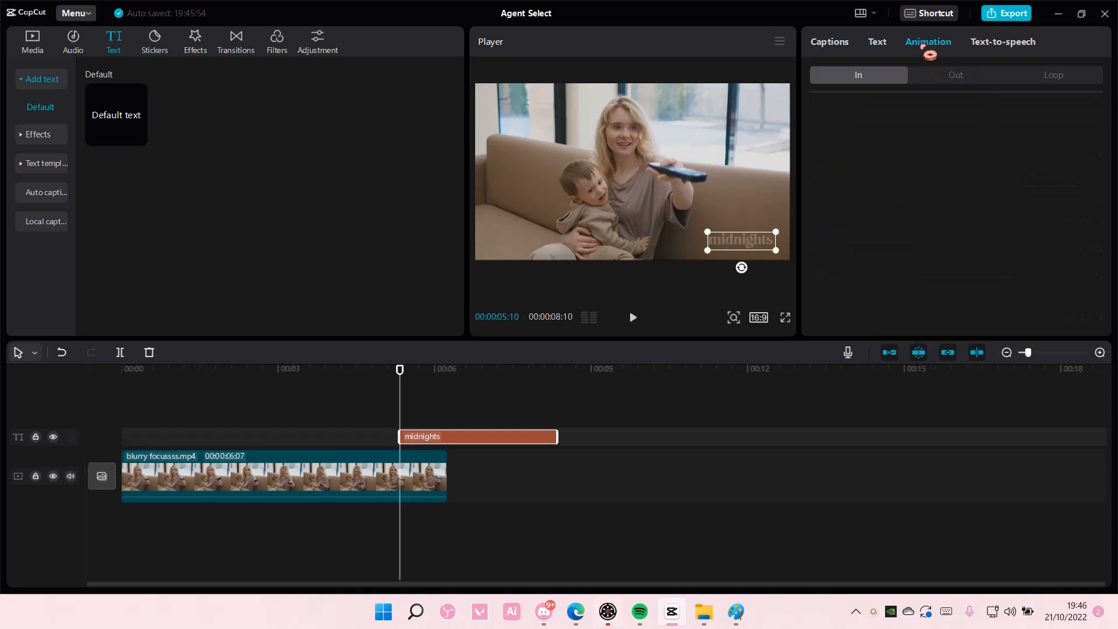
# Apply the Wobble 3 loop animation and nudge the watermark back into the lower-right corner
pyautogui.click(1053, 75)
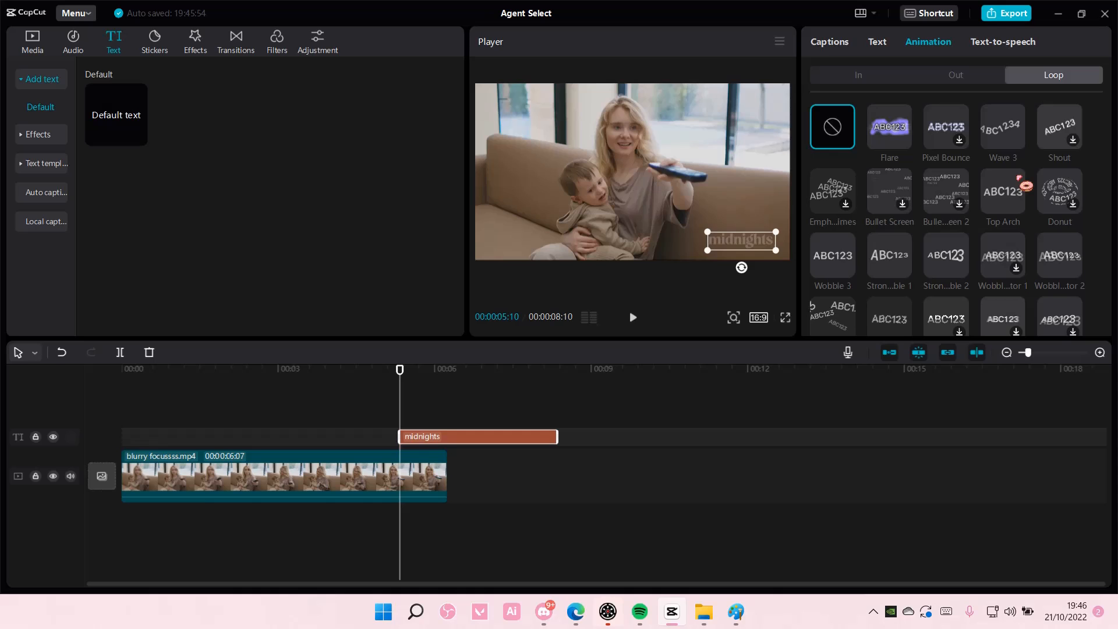
pyautogui.click(1002, 191)
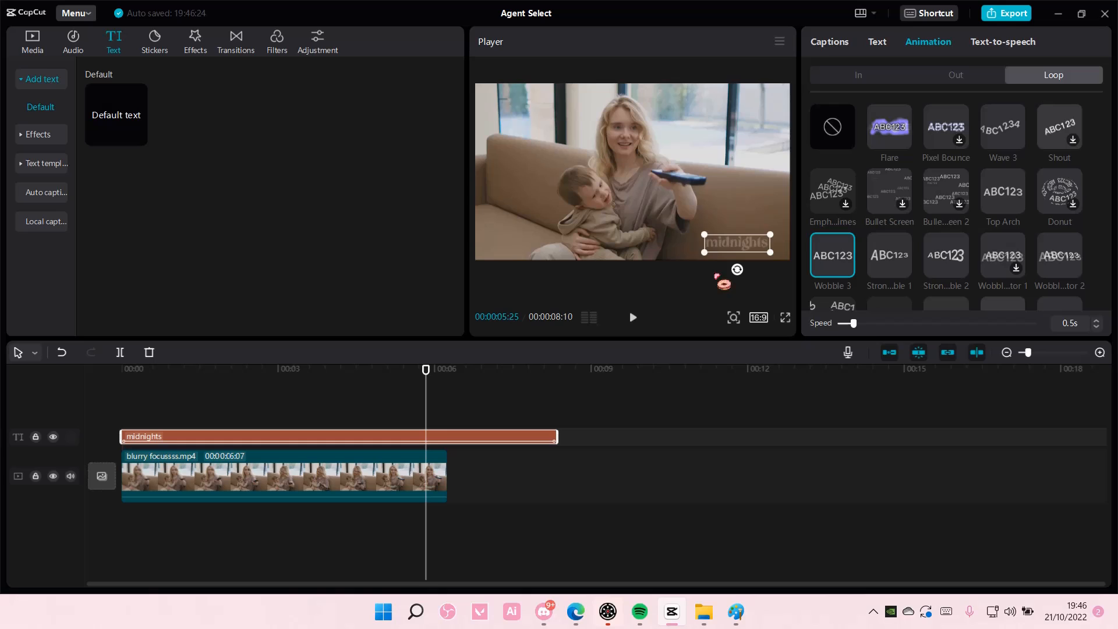
pyautogui.moveTo(736, 242); pyautogui.dragTo(742, 238)
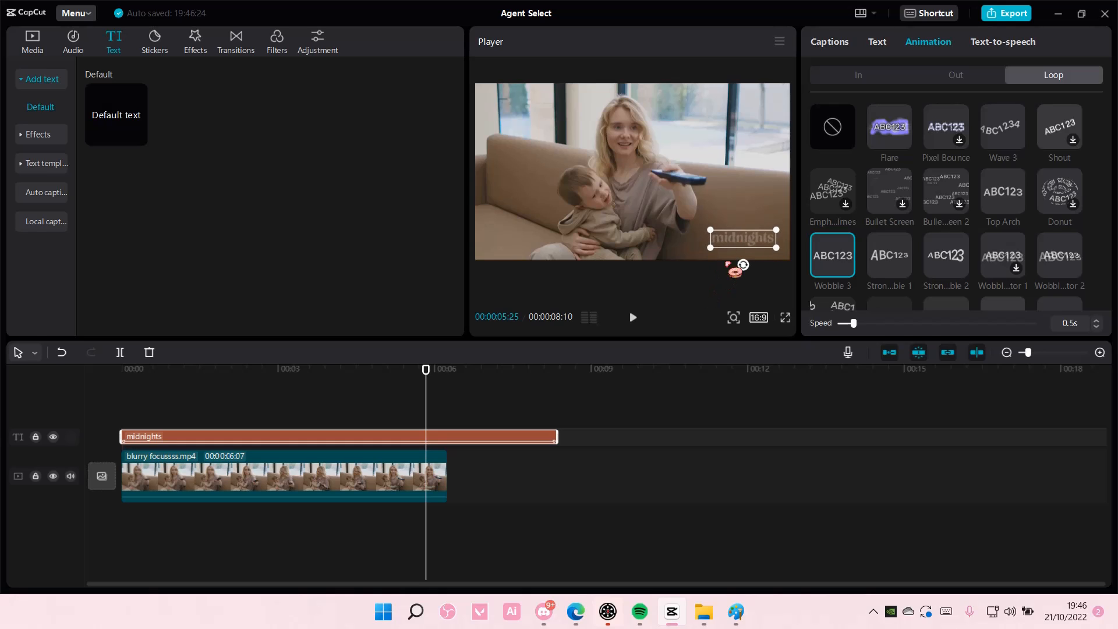